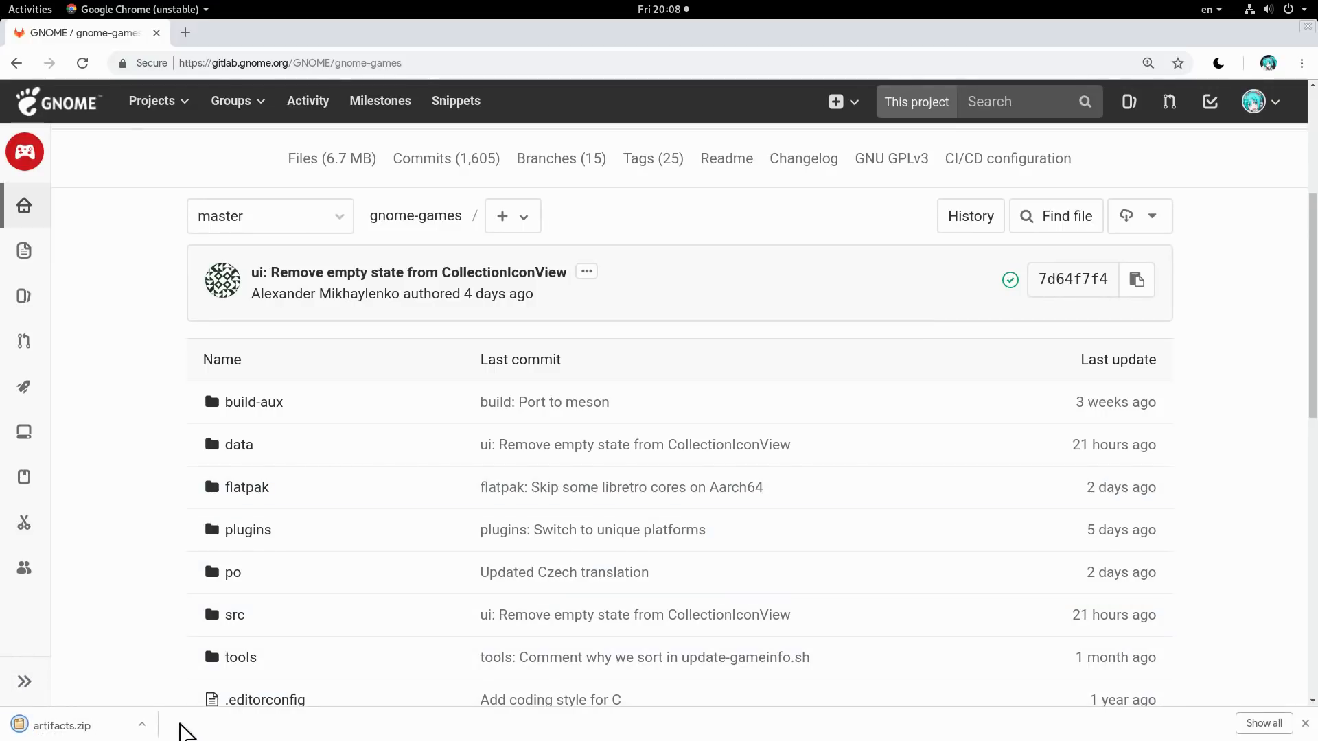
Show the download options for artifacts.zip in Chrome's download bar.
left_click(141, 724)
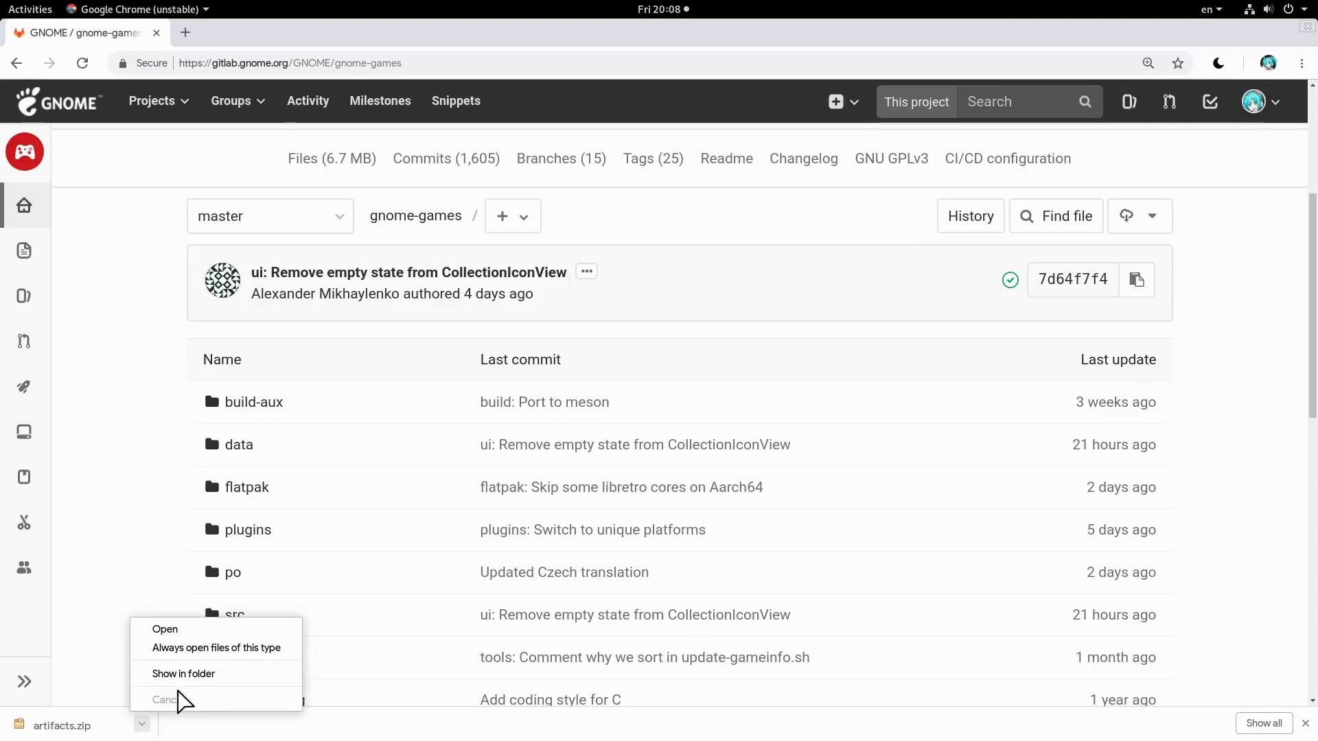
Reveal artifacts.zip in Files, extract it here, and open Tilix in the artifacts folder.
left_click(183, 673)
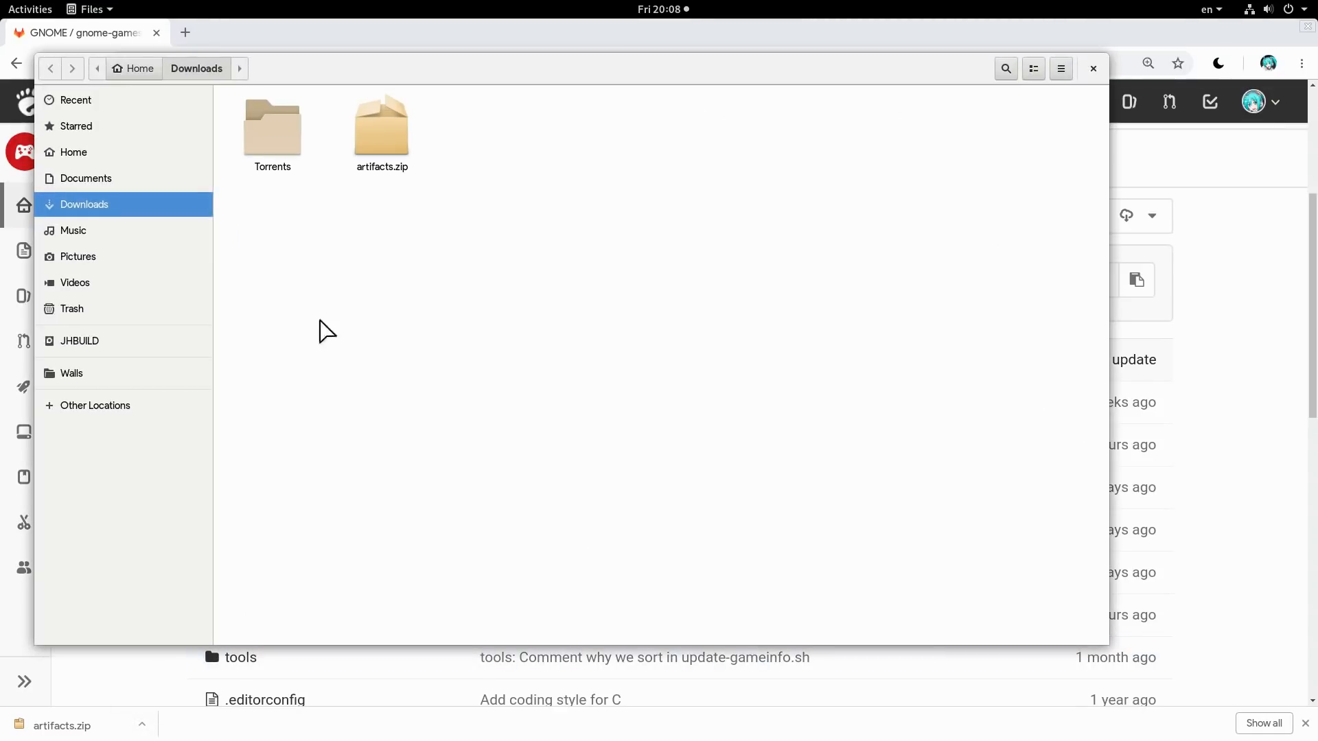
right_click(381, 127)
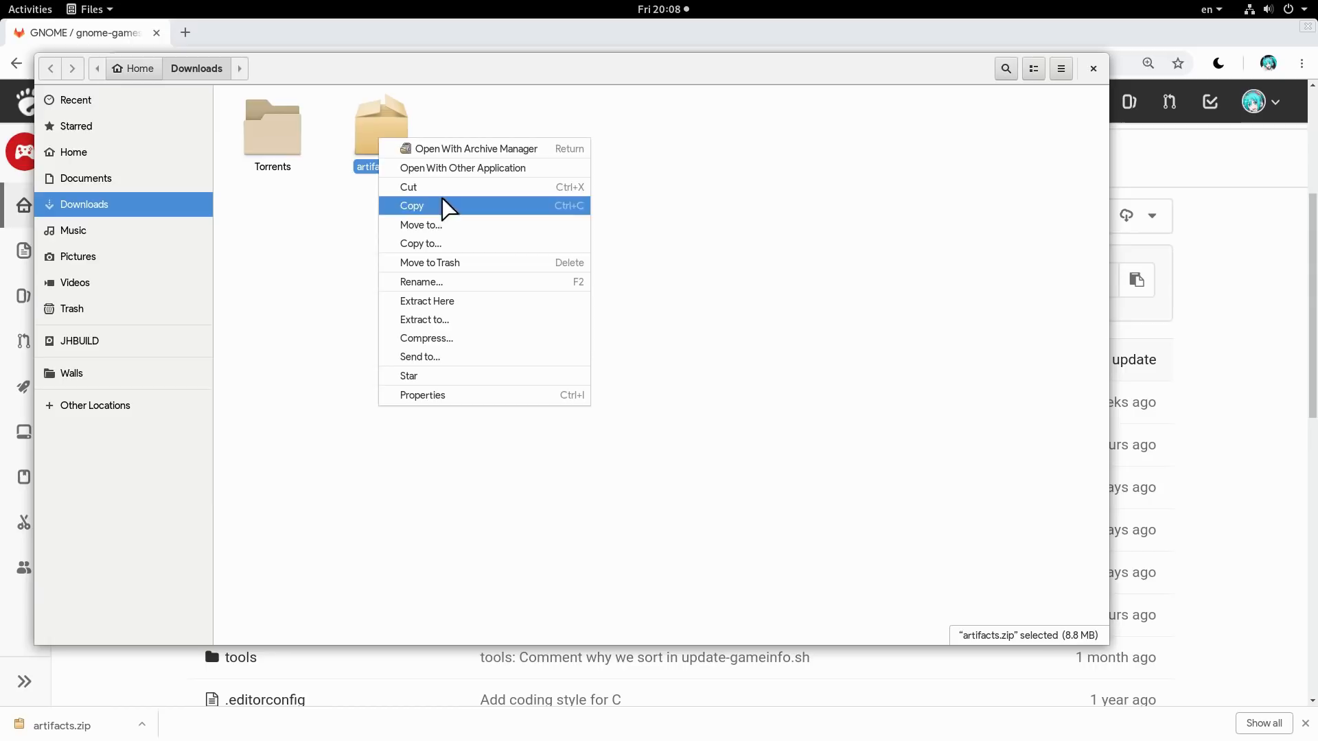
left_click(427, 300)
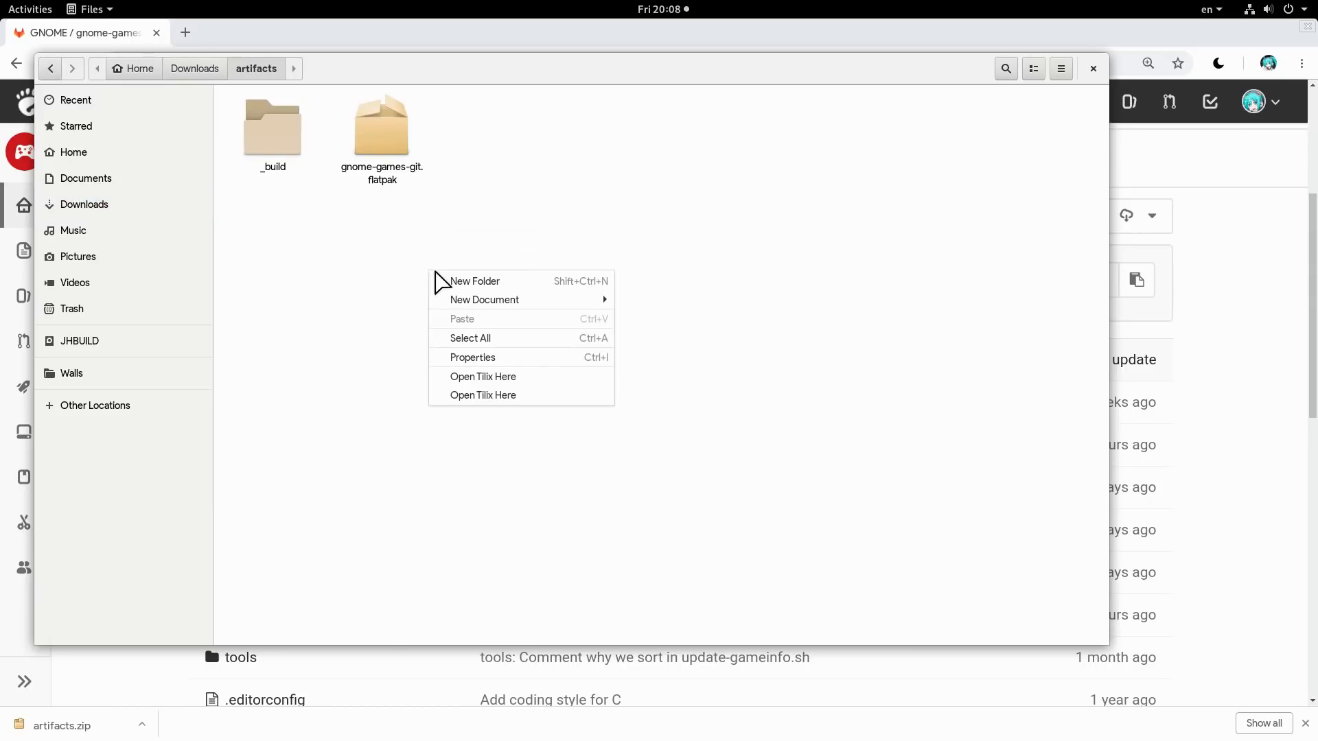
left_click(484, 376)
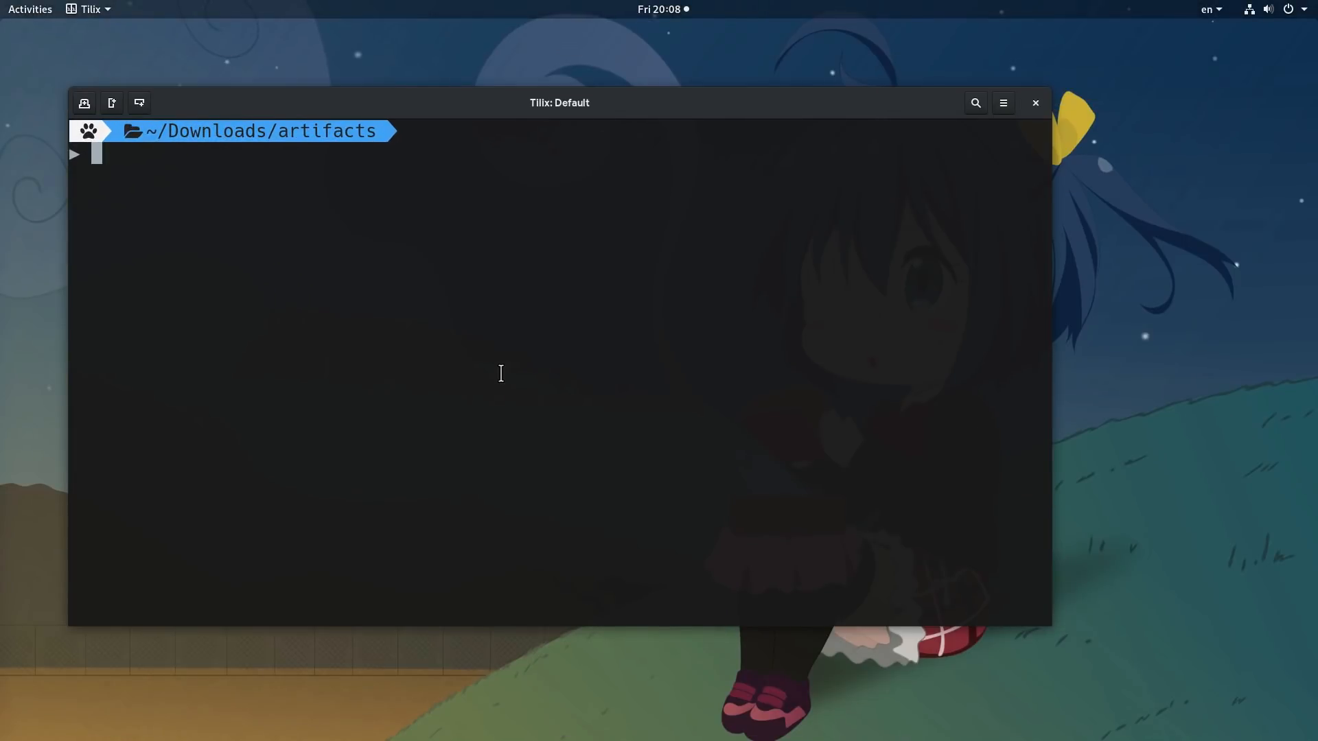
List the folder and run flatpak install gnome-games-git.flatpak, authenticating to install it system-wide.
type("ls")
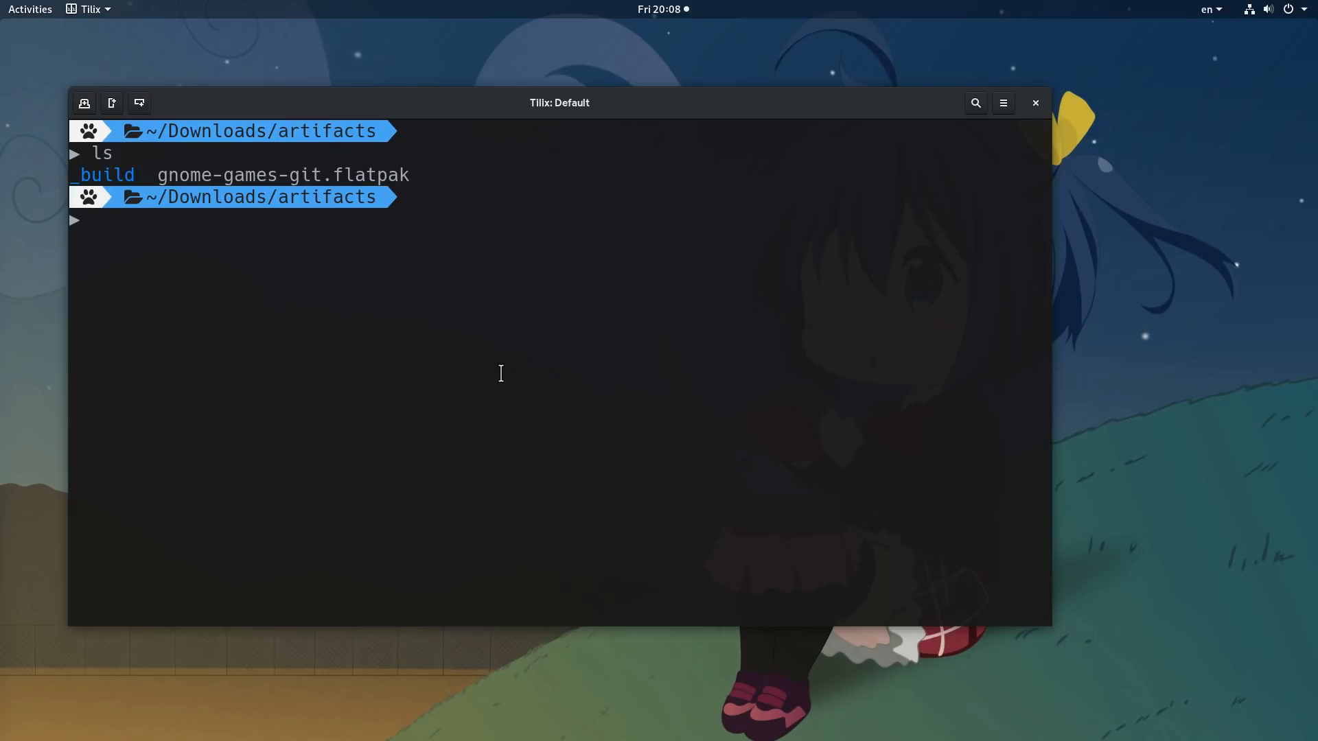
type("flatpak ins")
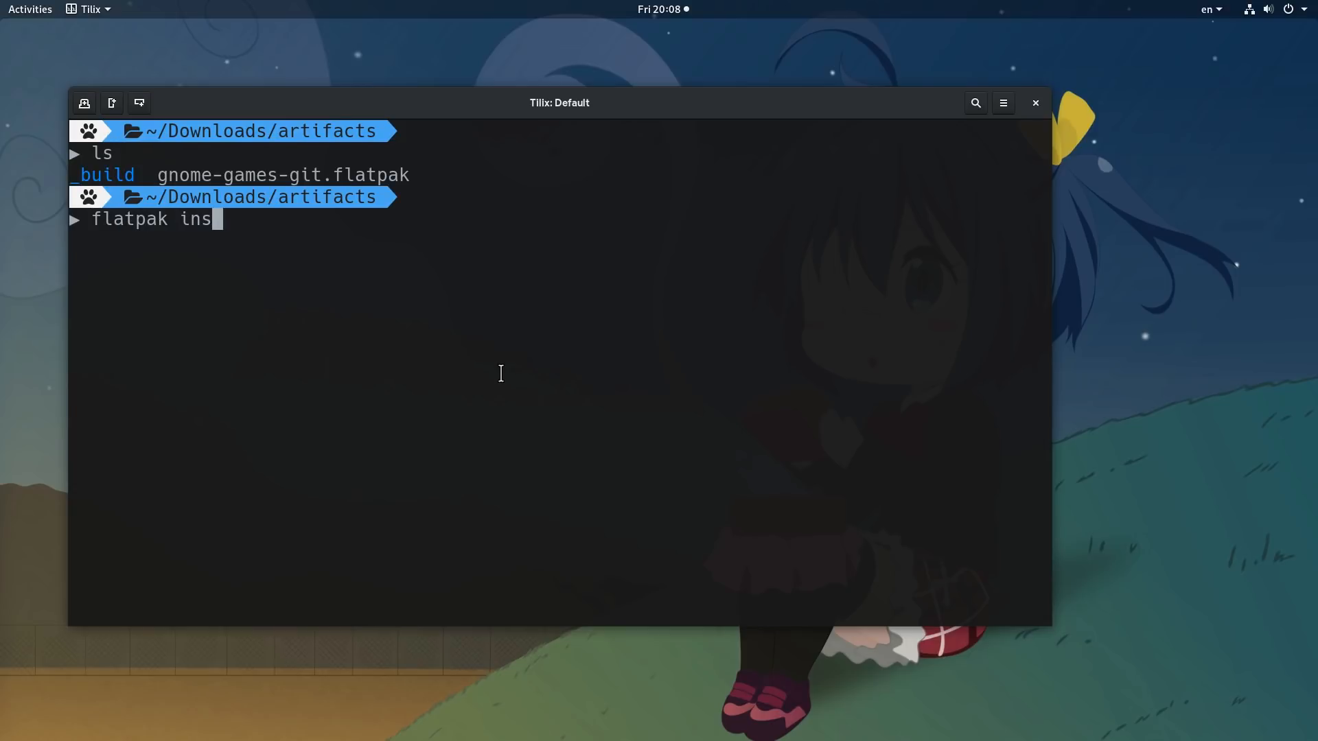
type("tall gnome")
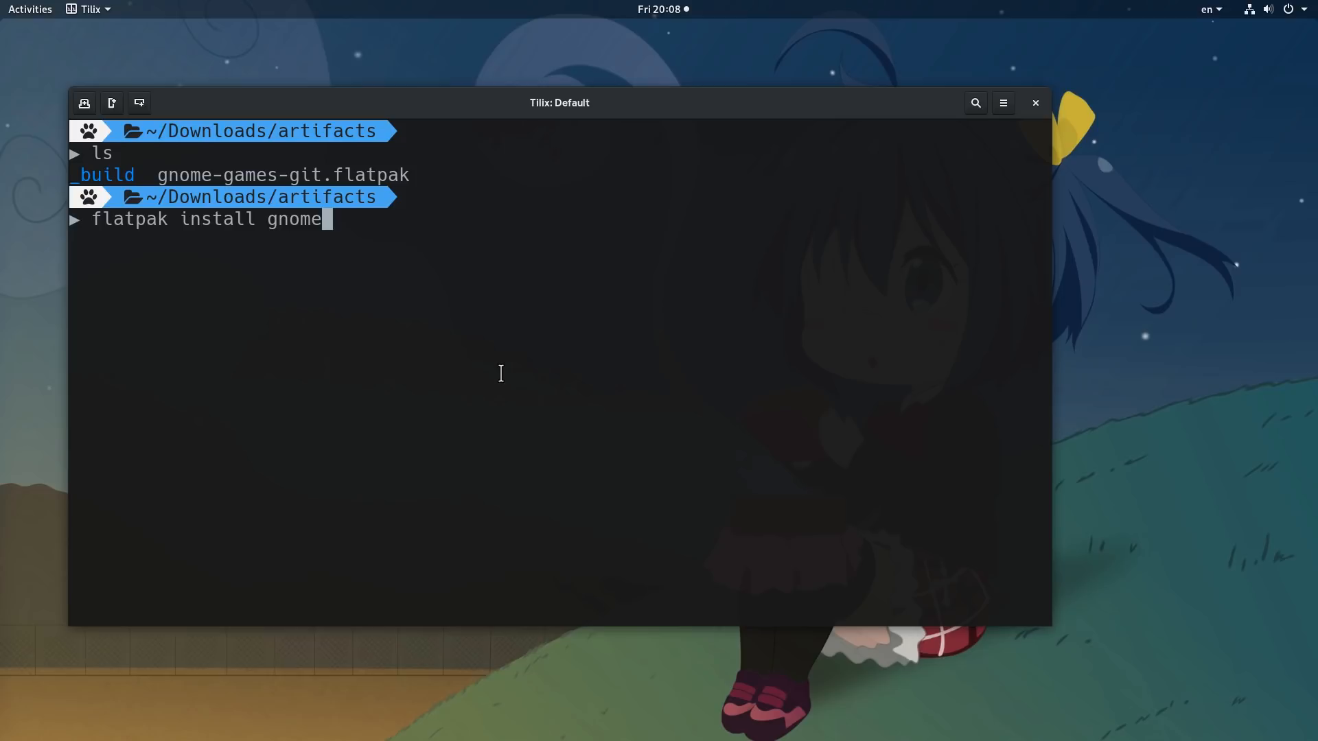
key("Tab")
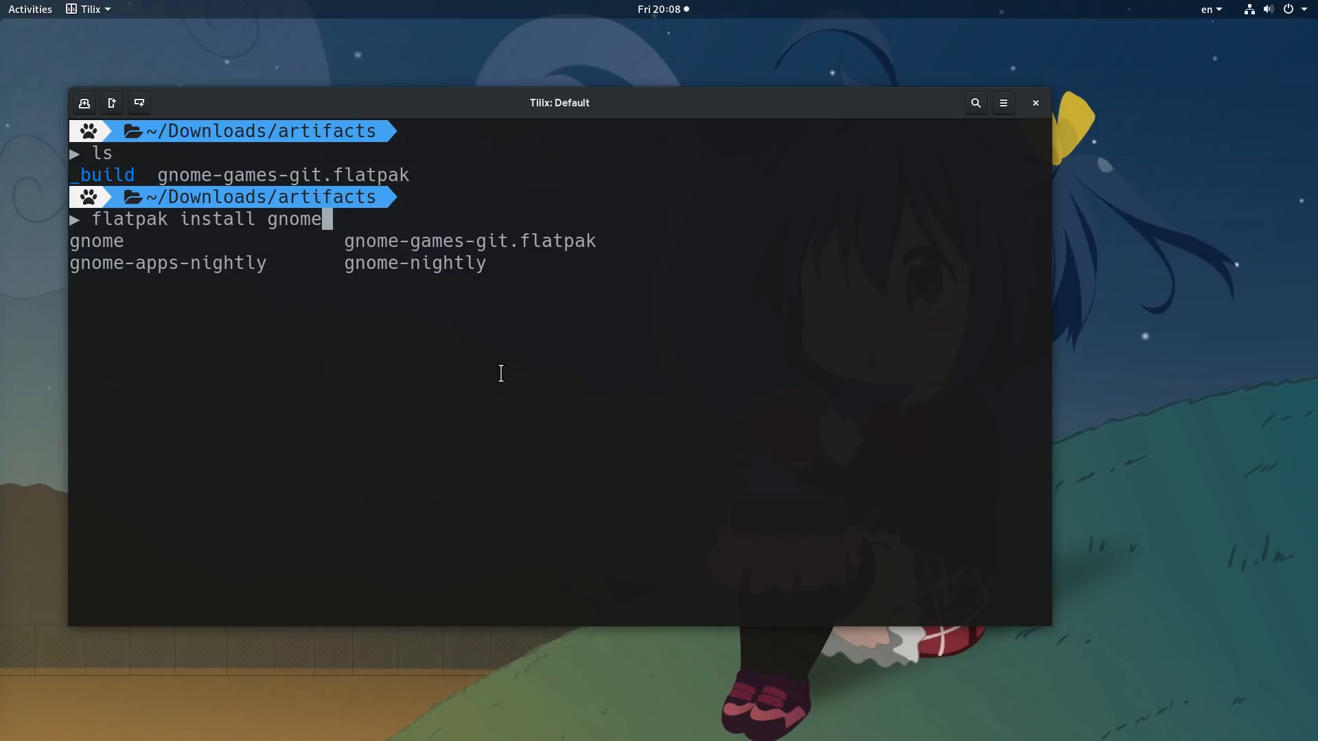
key("Tab")
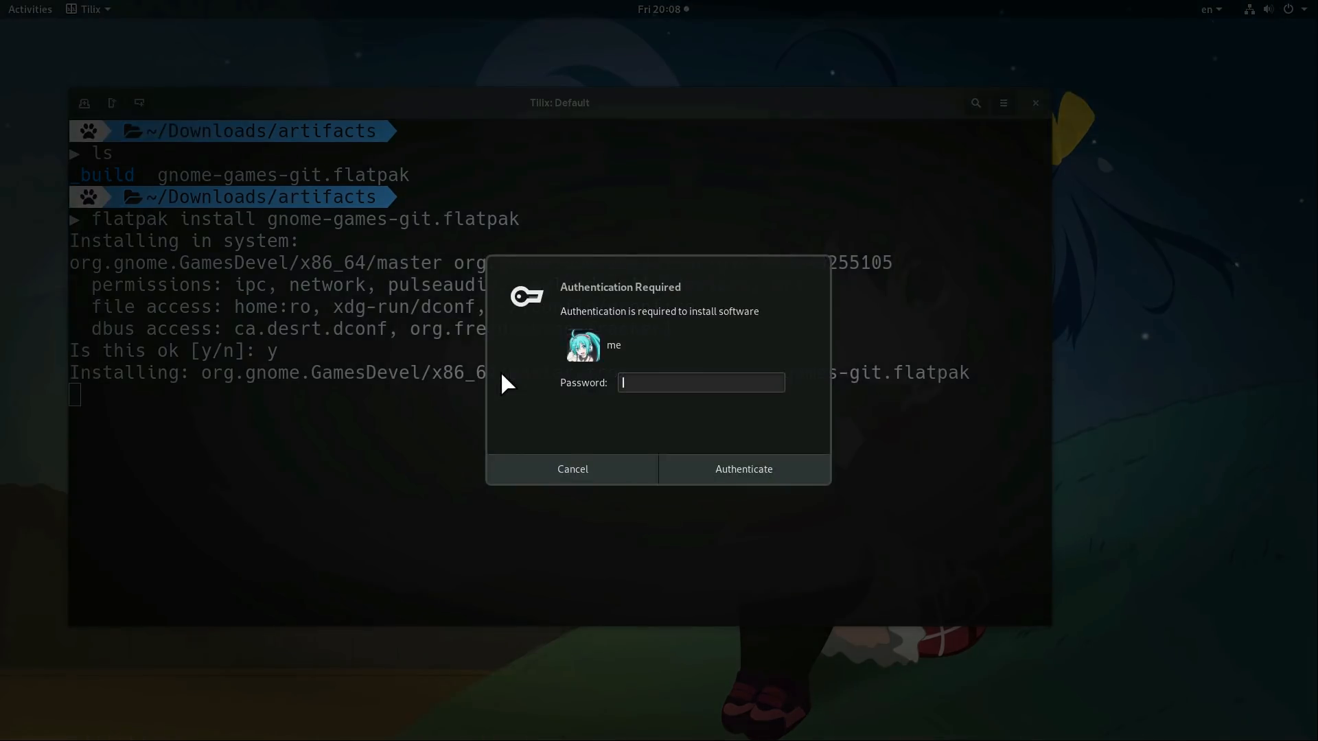
left_click(743, 470)
type("f")
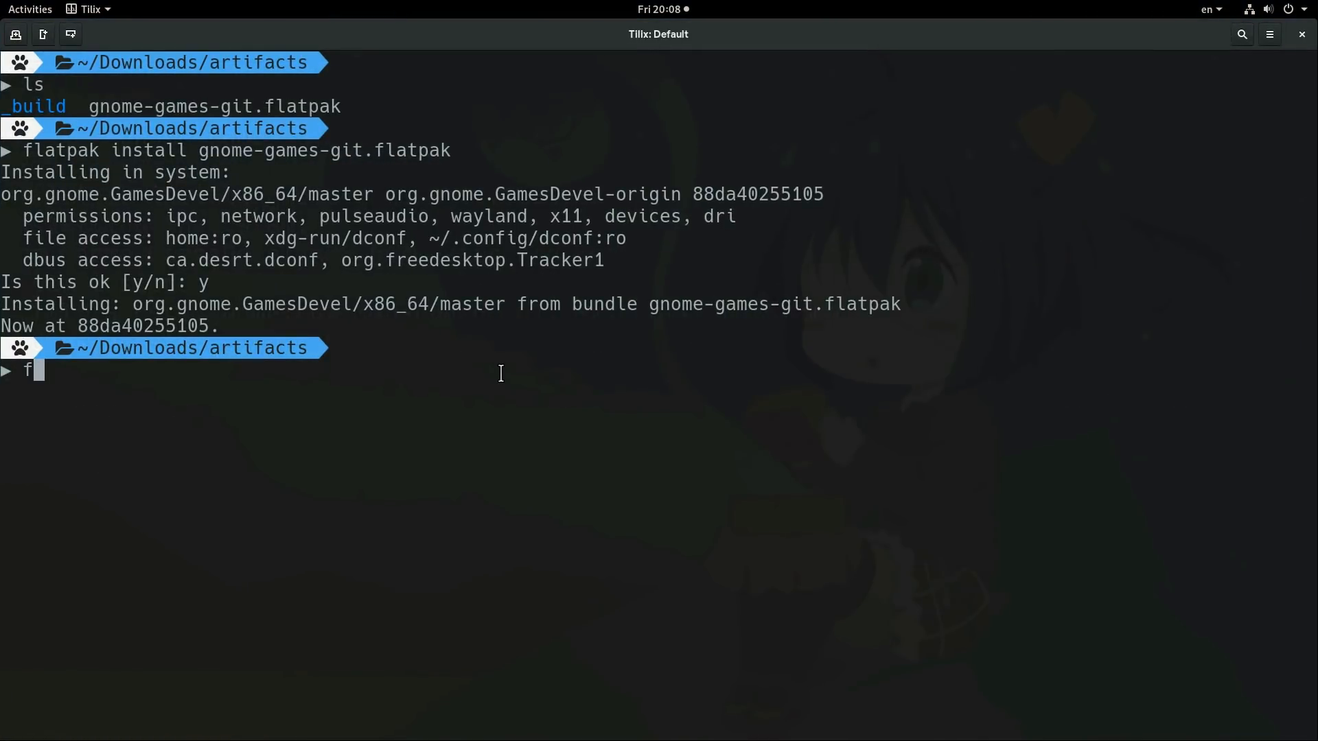
Run flatpak run org.gnome.Games from a new tab, launching the Games application.
type("latpak")
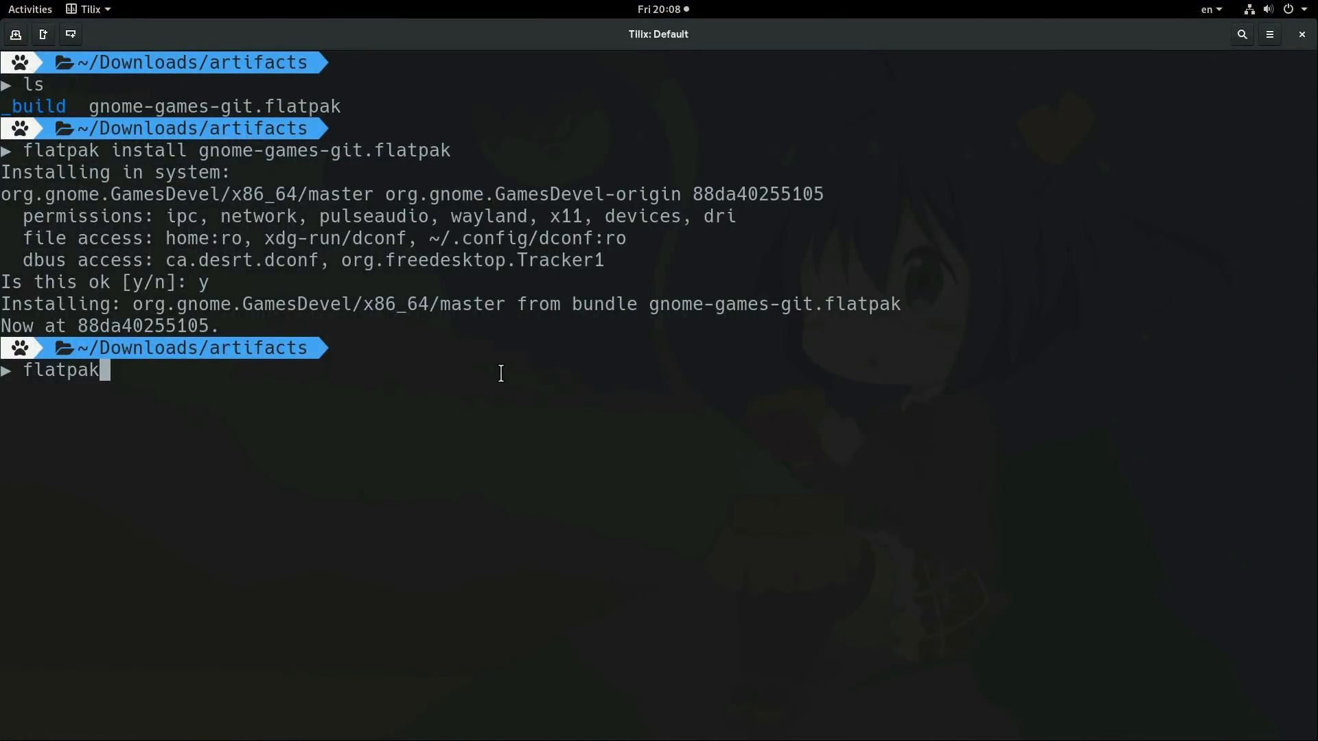
type("run")
type("f")
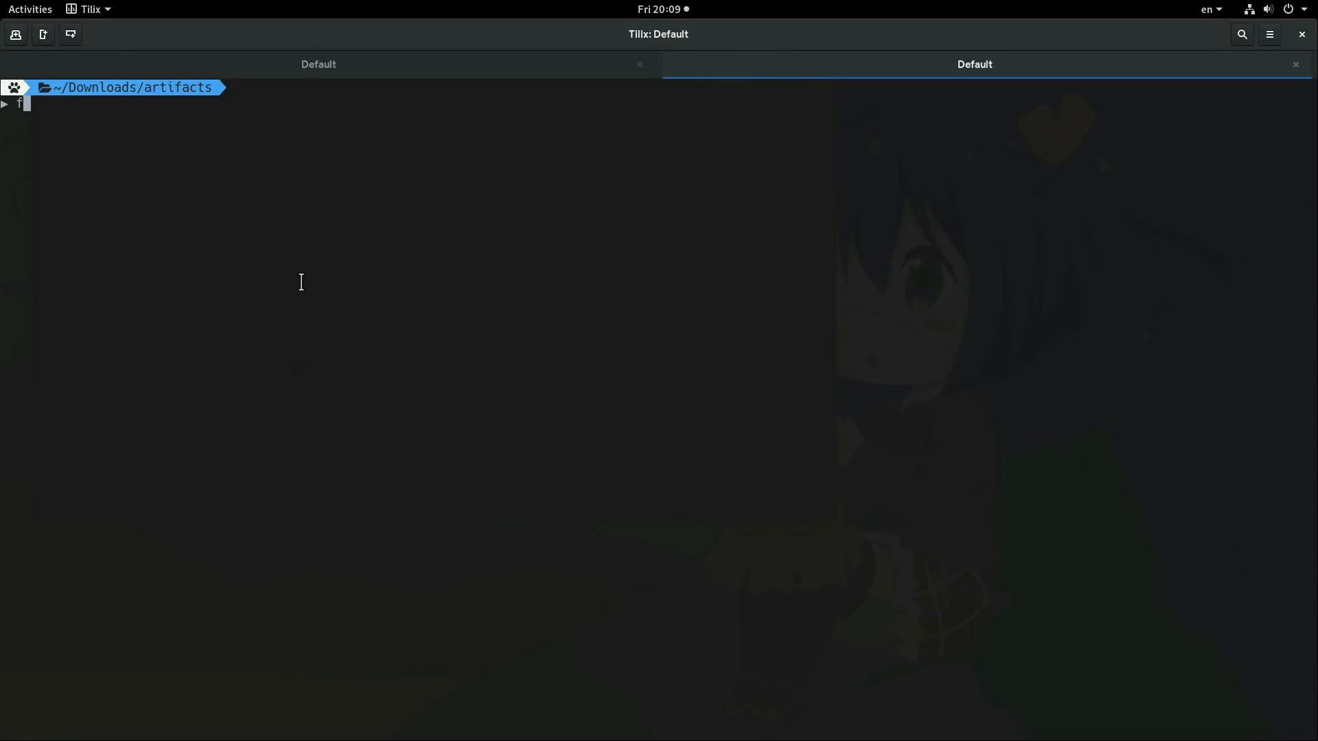
type("latpak r")
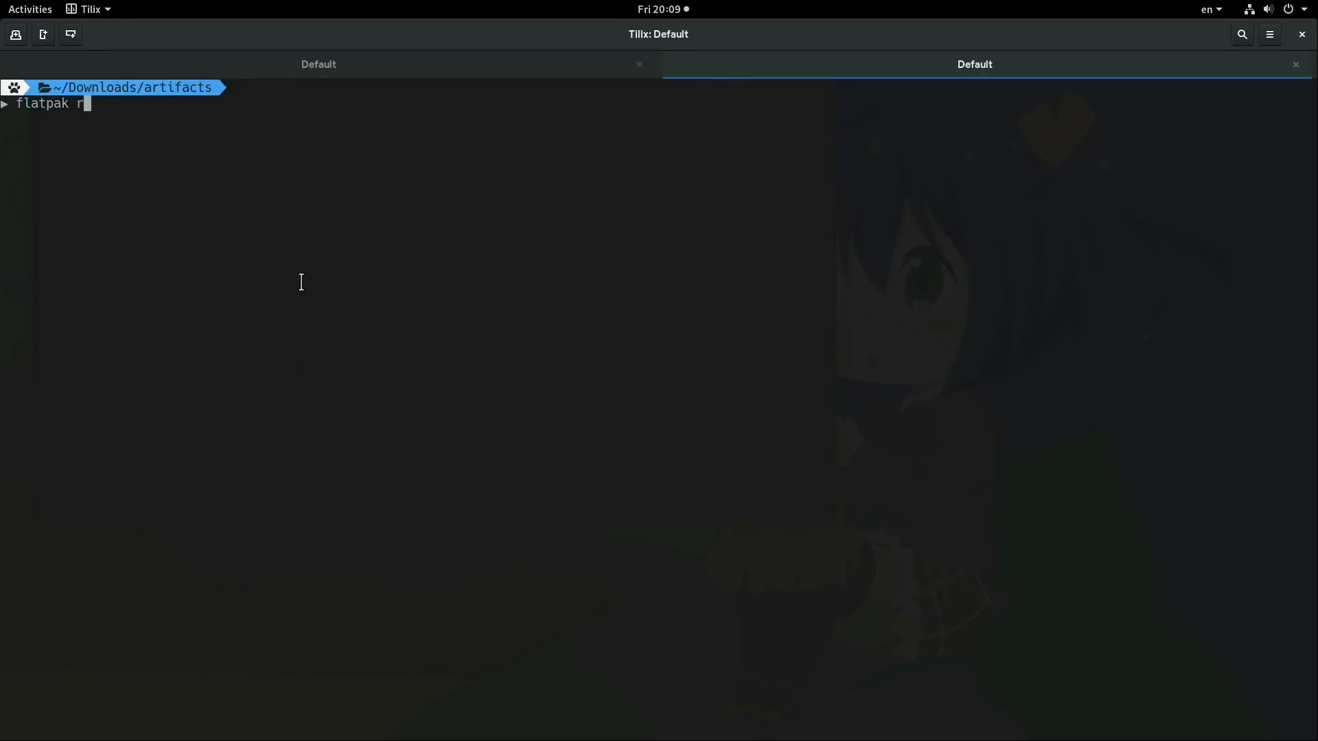
type("un")
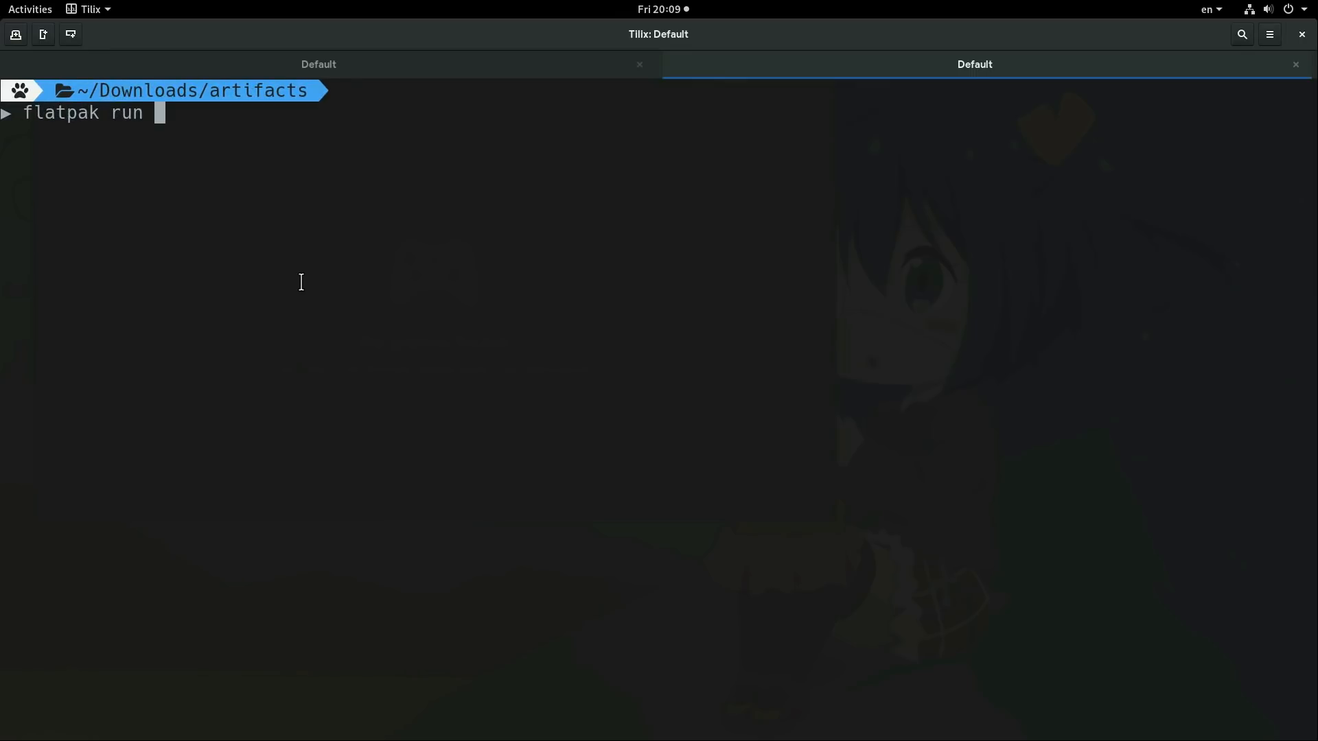
type("org.gnome.G")
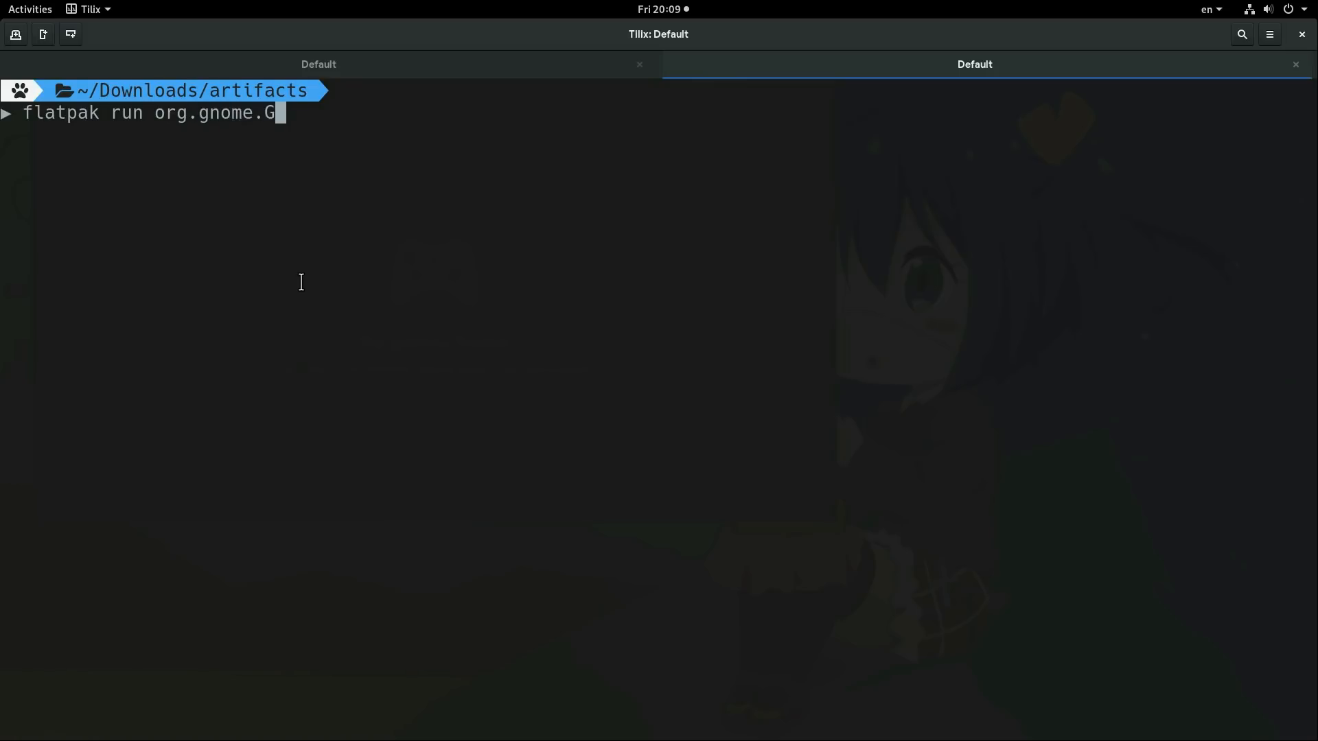
type("a")
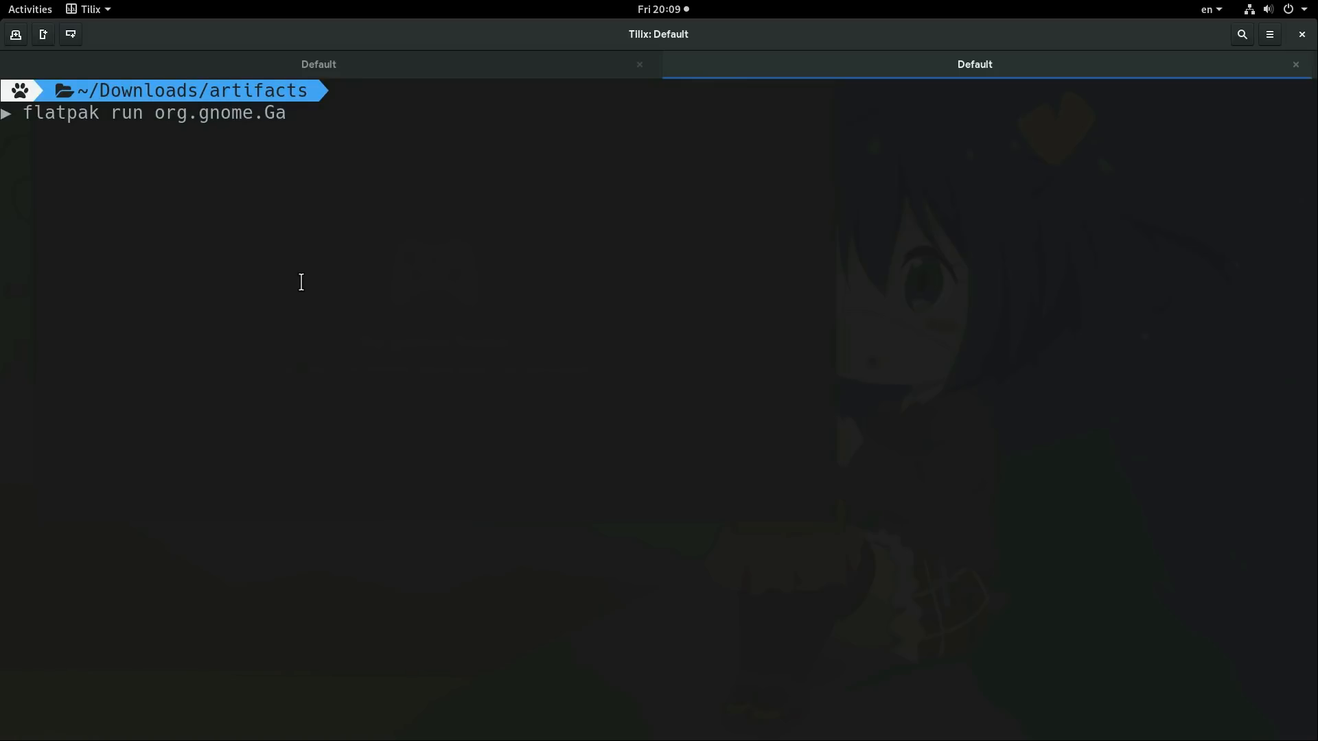
key("Return")
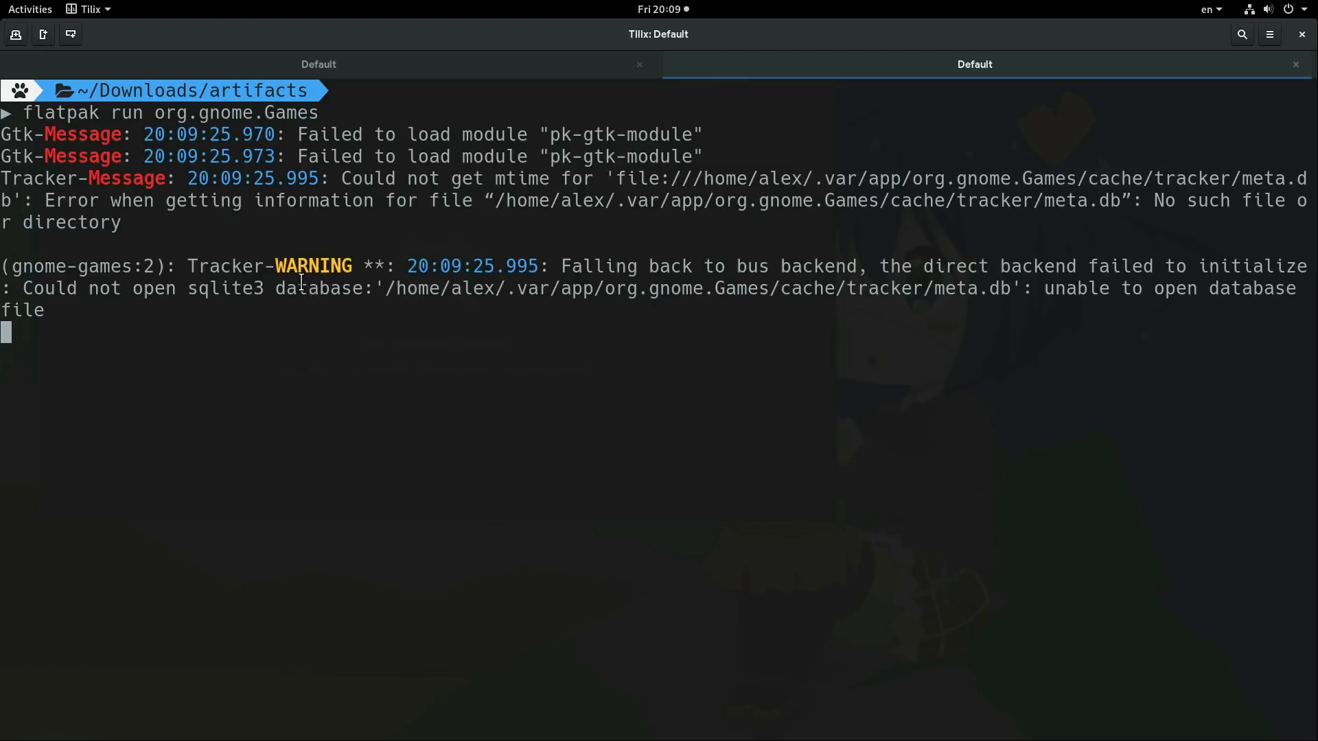
left_click(29, 9)
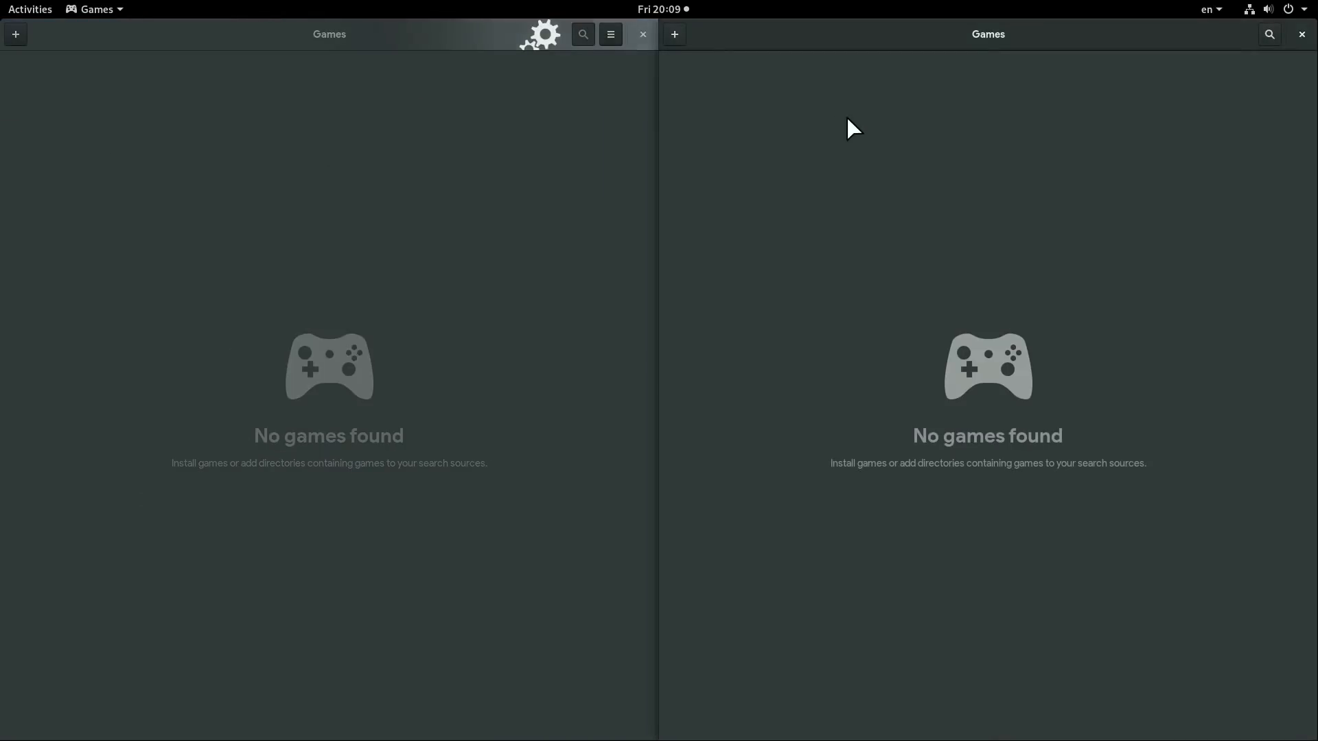
Show the About dialog of Games (Development), version 3.29.90-7d64f7f, from its hamburger menu.
left_click(610, 33)
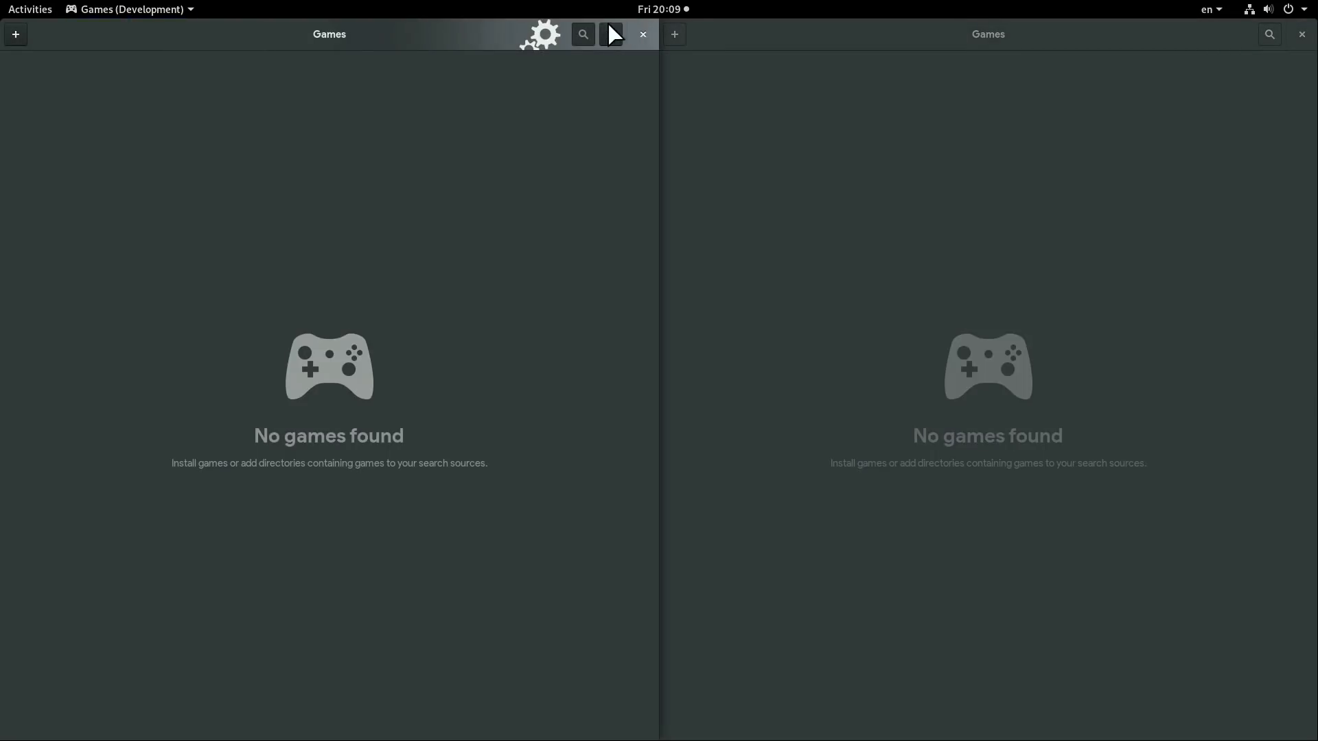
left_click(610, 34)
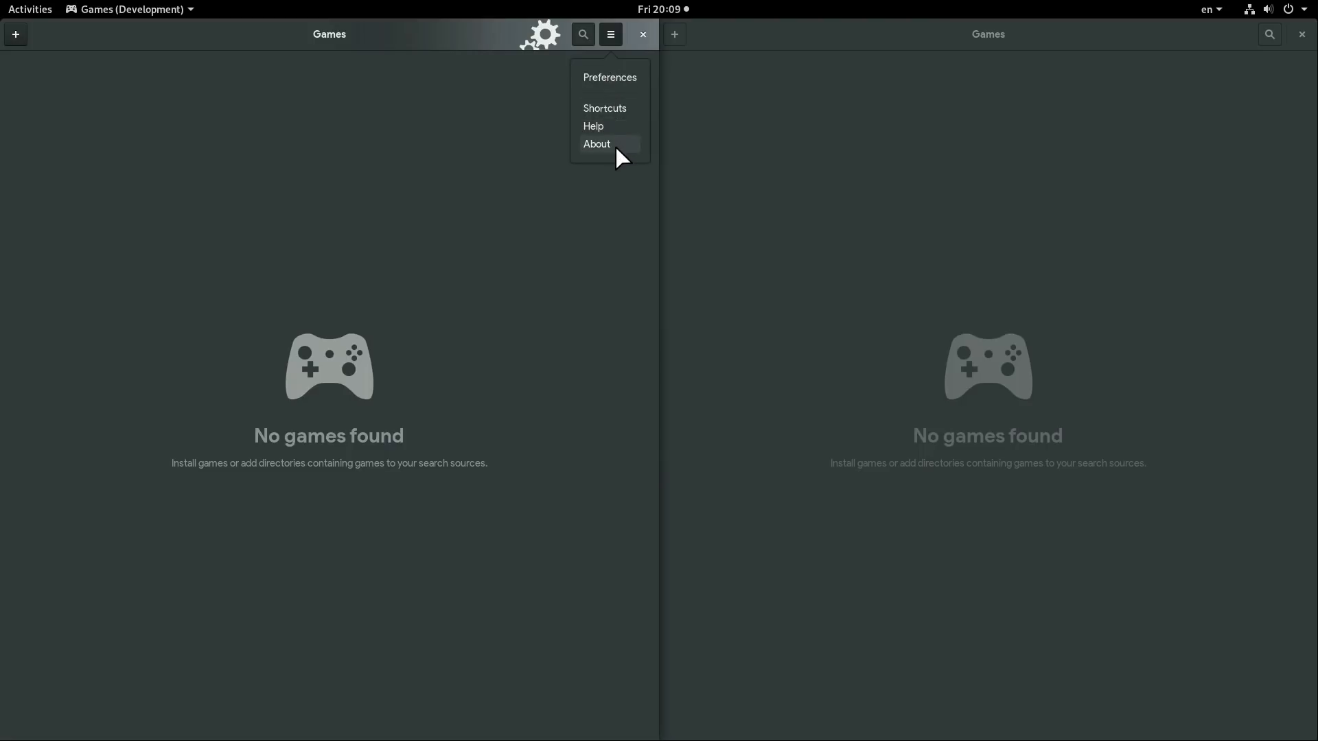
left_click(596, 144)
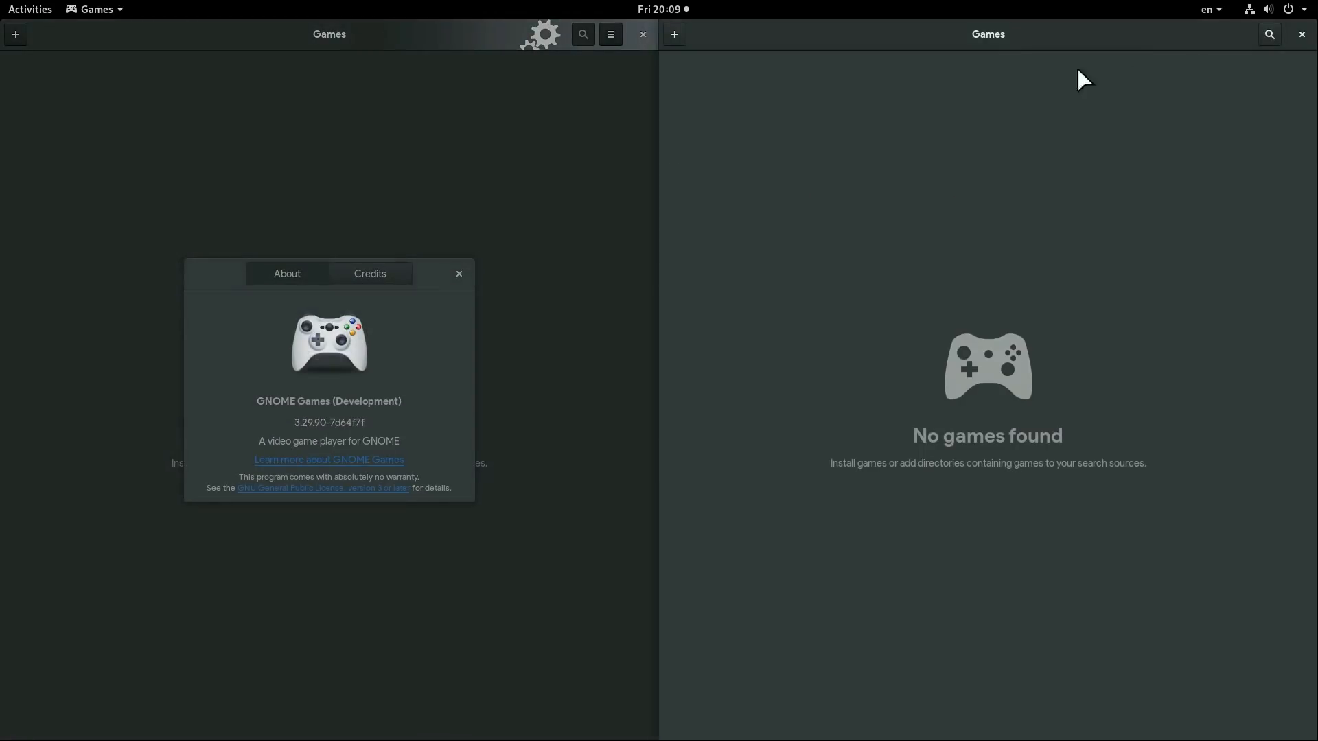
left_click(94, 9)
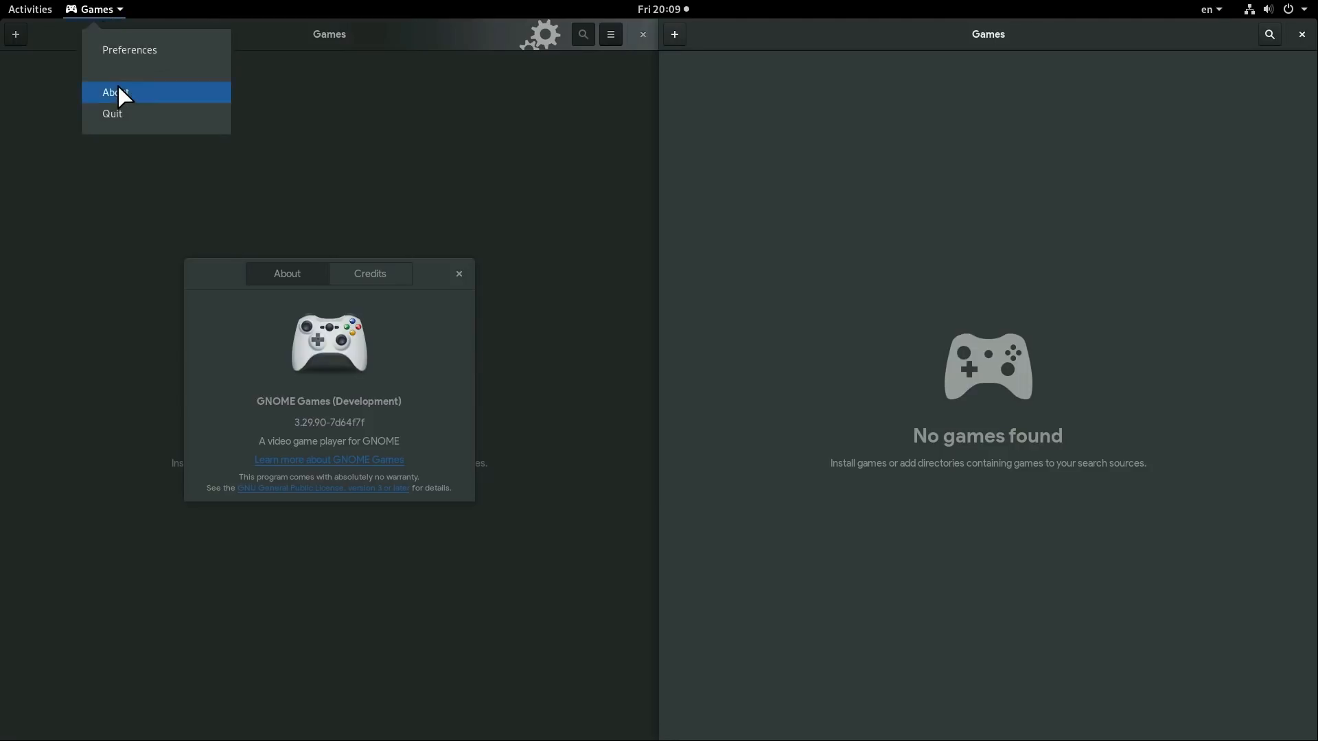